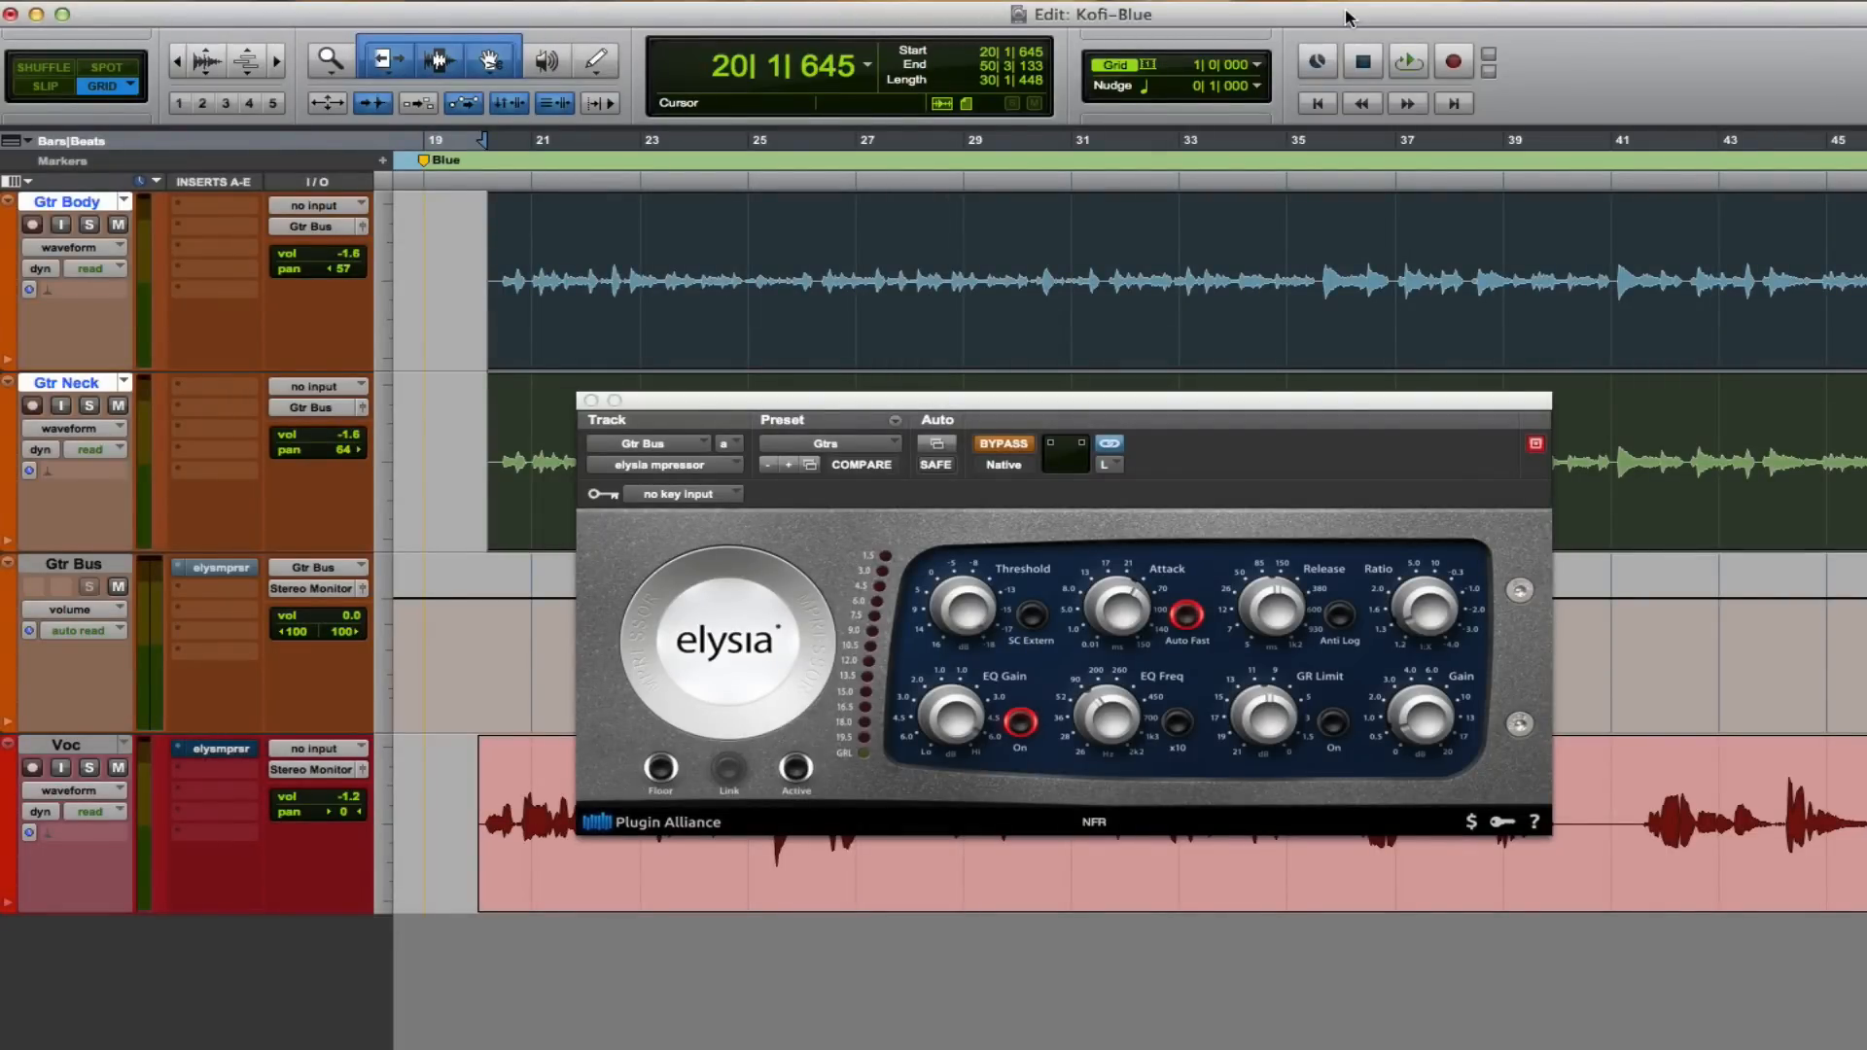
mouse_move(1144, 132)
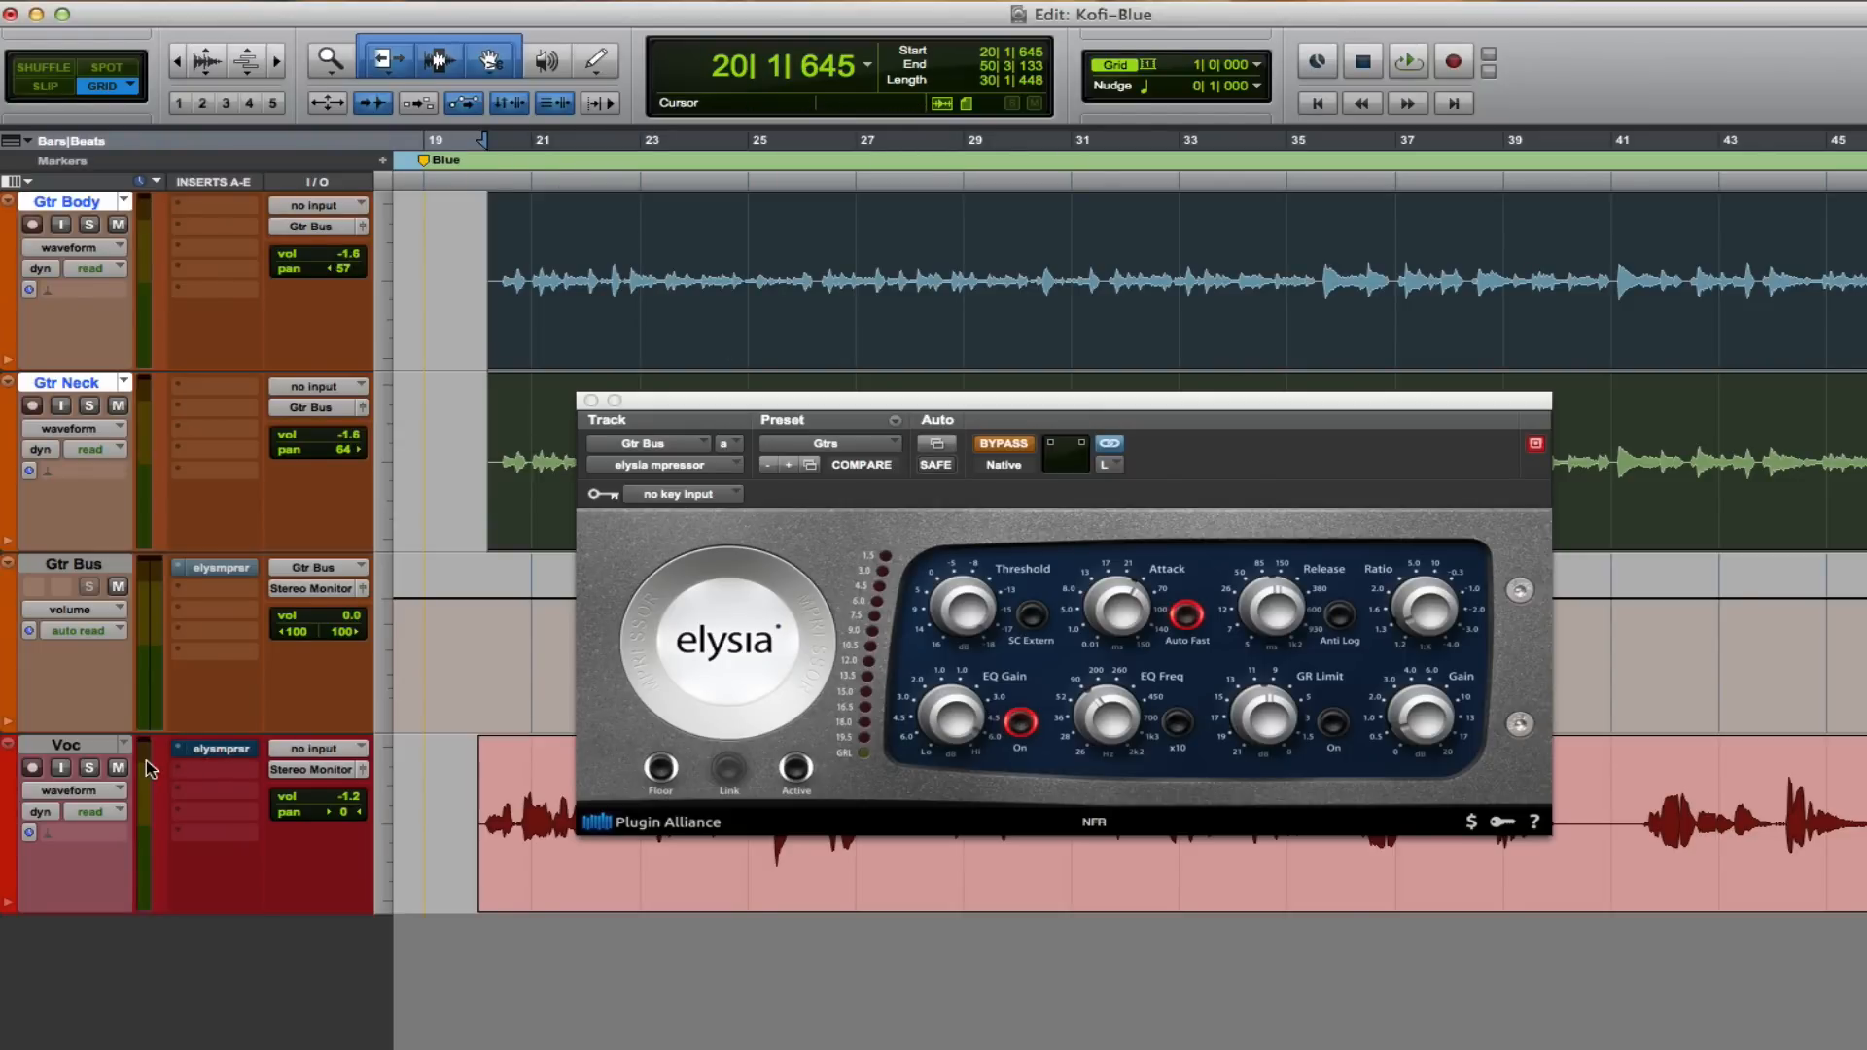
Disable the EQ section of the Gtr Bus mpressor.
click(1408, 61)
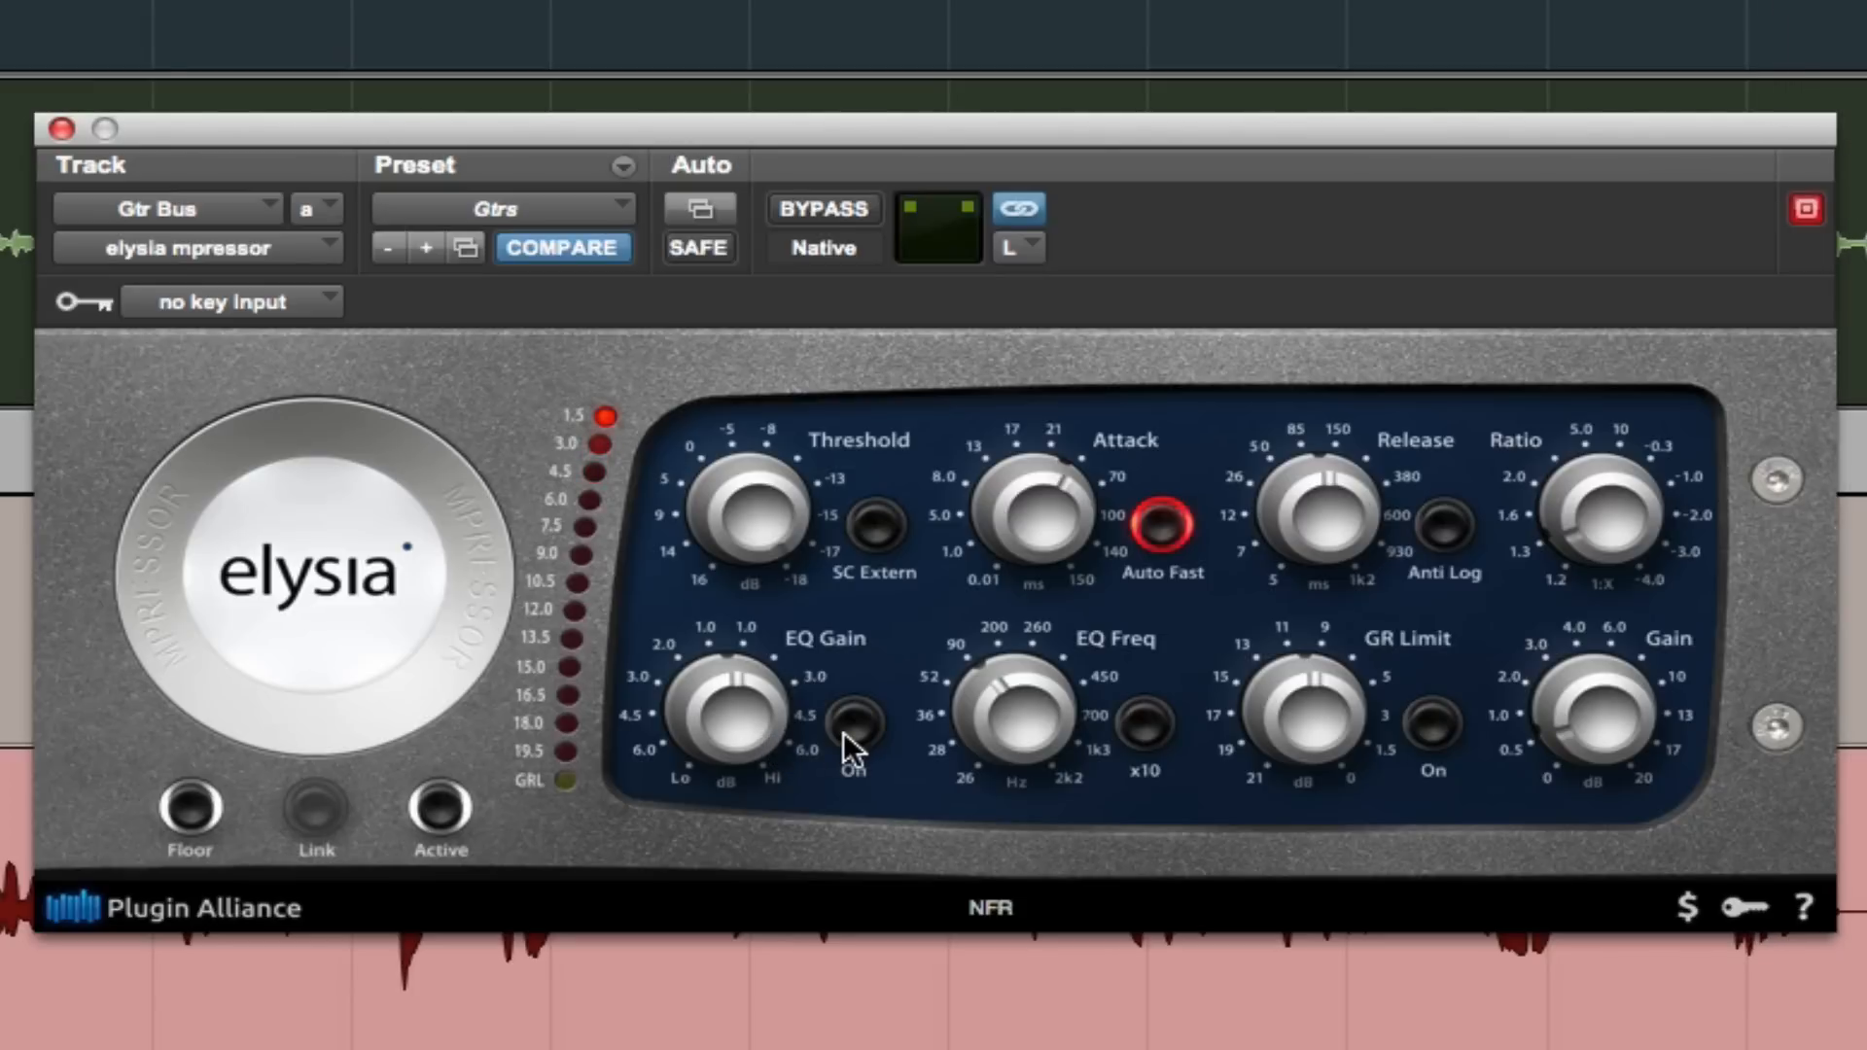
Re-enable the Gtr Bus EQ and sweep its frequency with the x10 range, ending with x10 off.
click(851, 720)
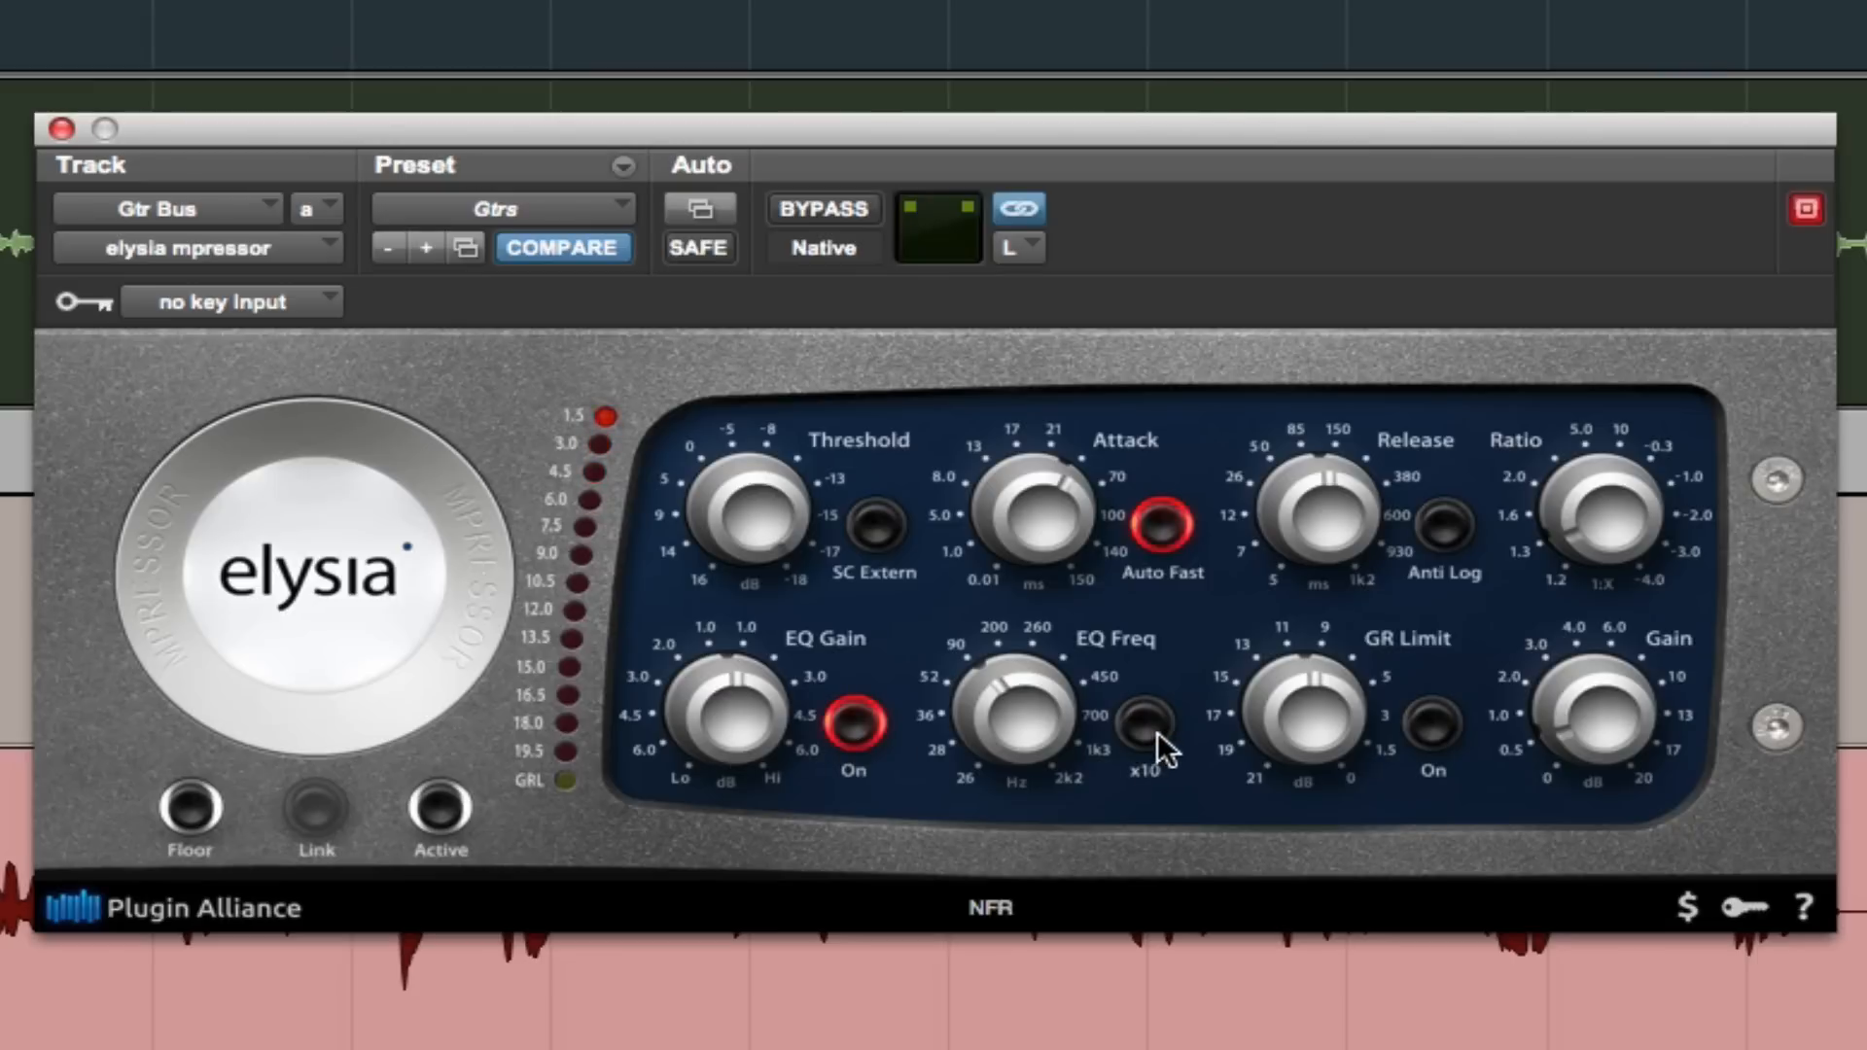
click(1149, 728)
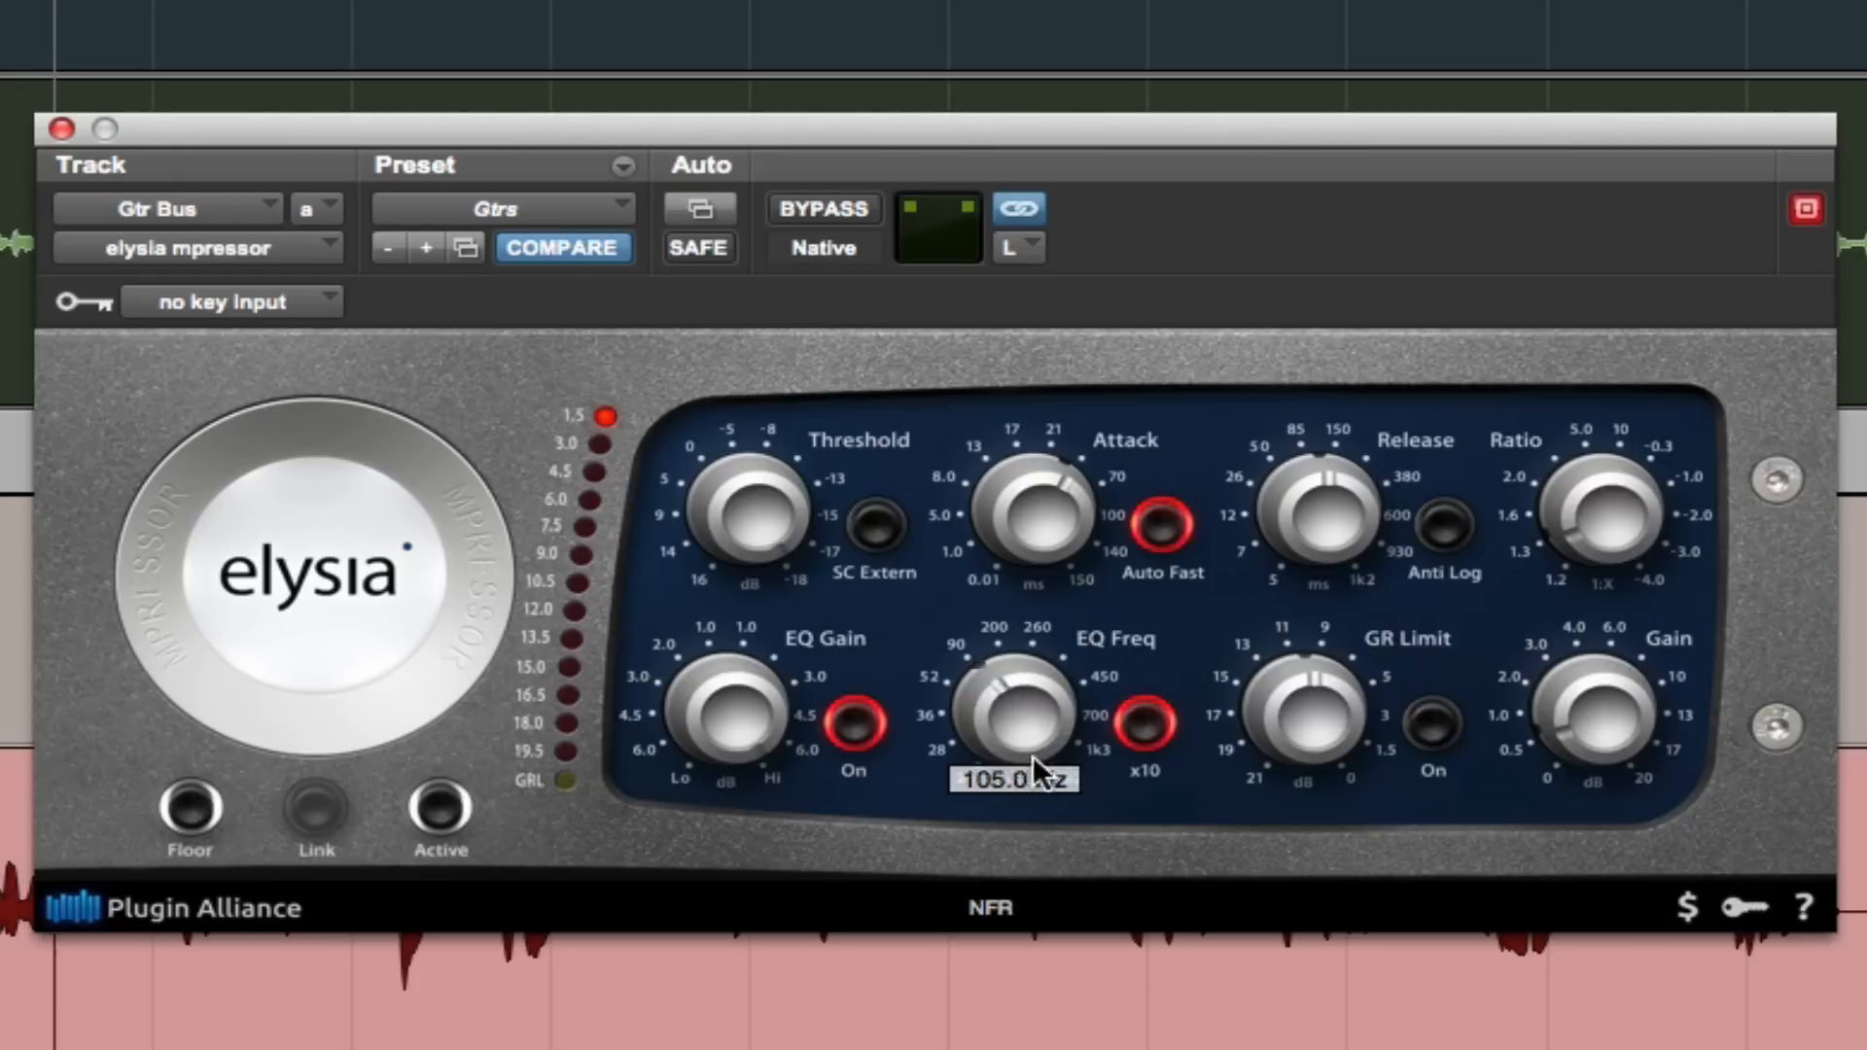
drag(1012, 714, 1011, 779)
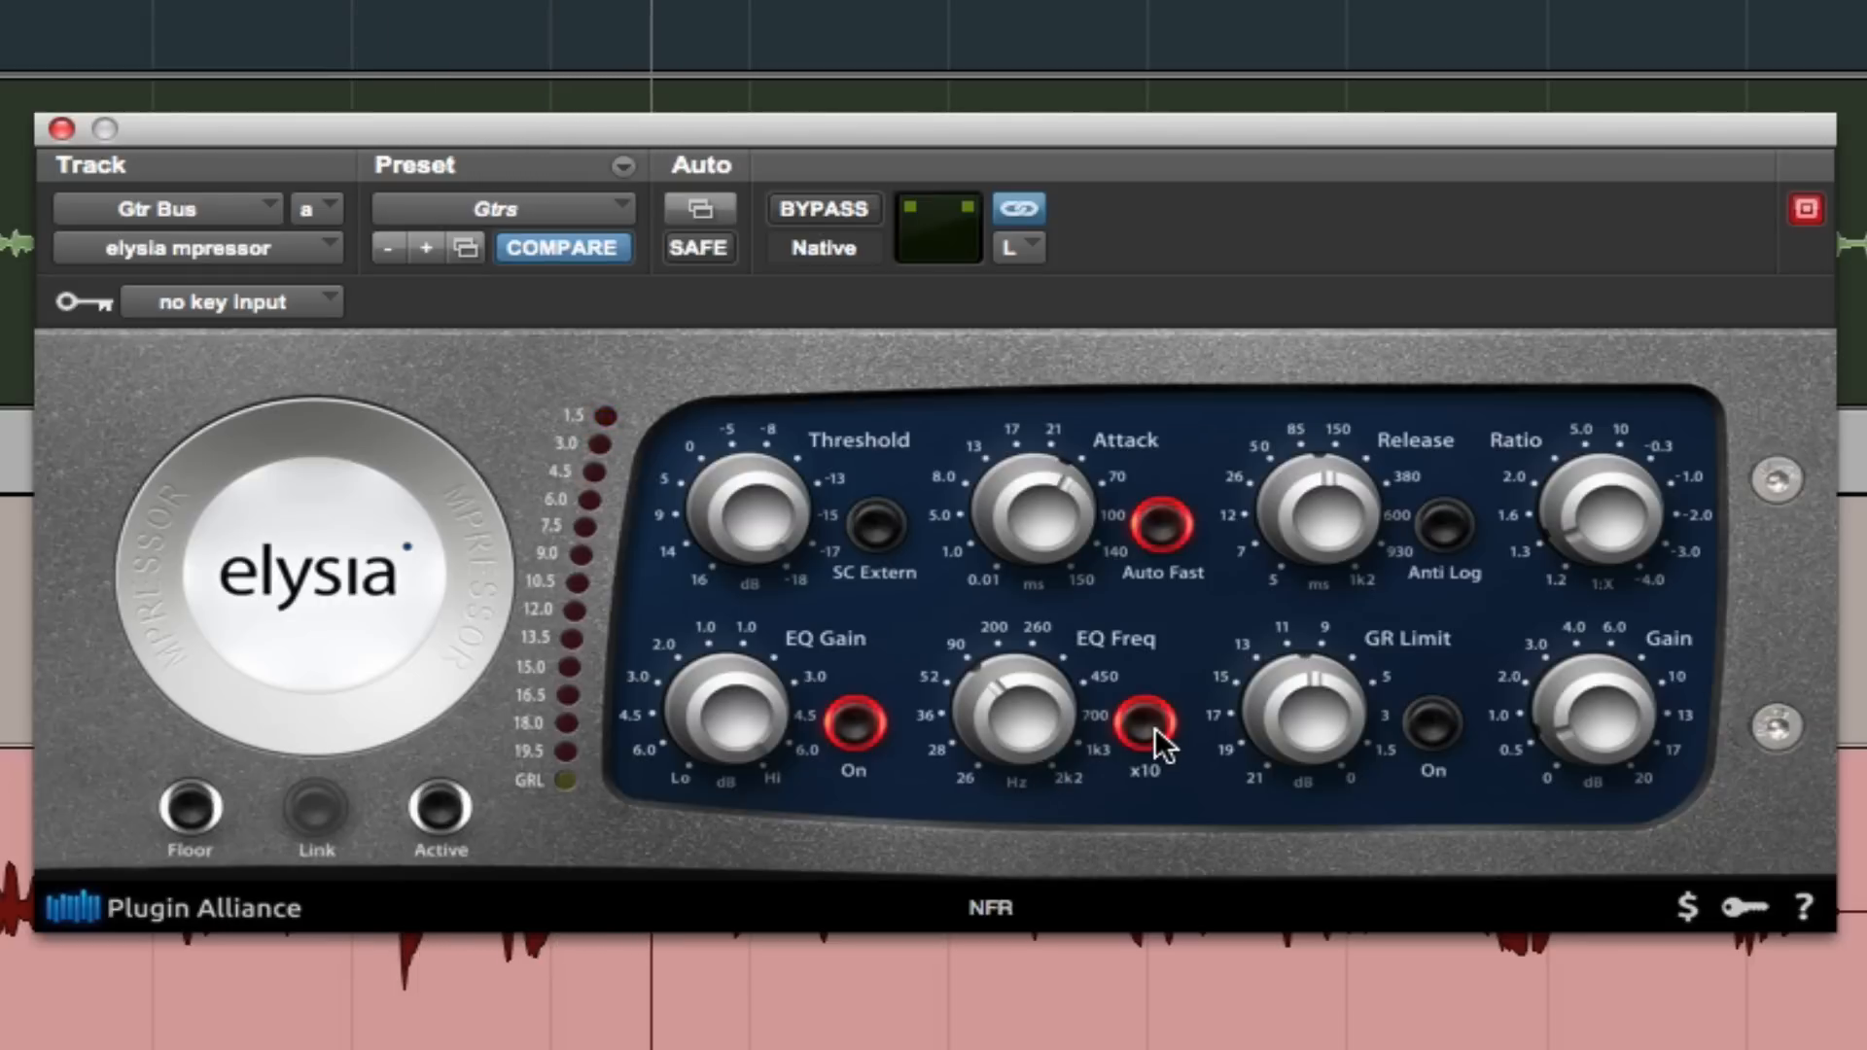
click(1144, 727)
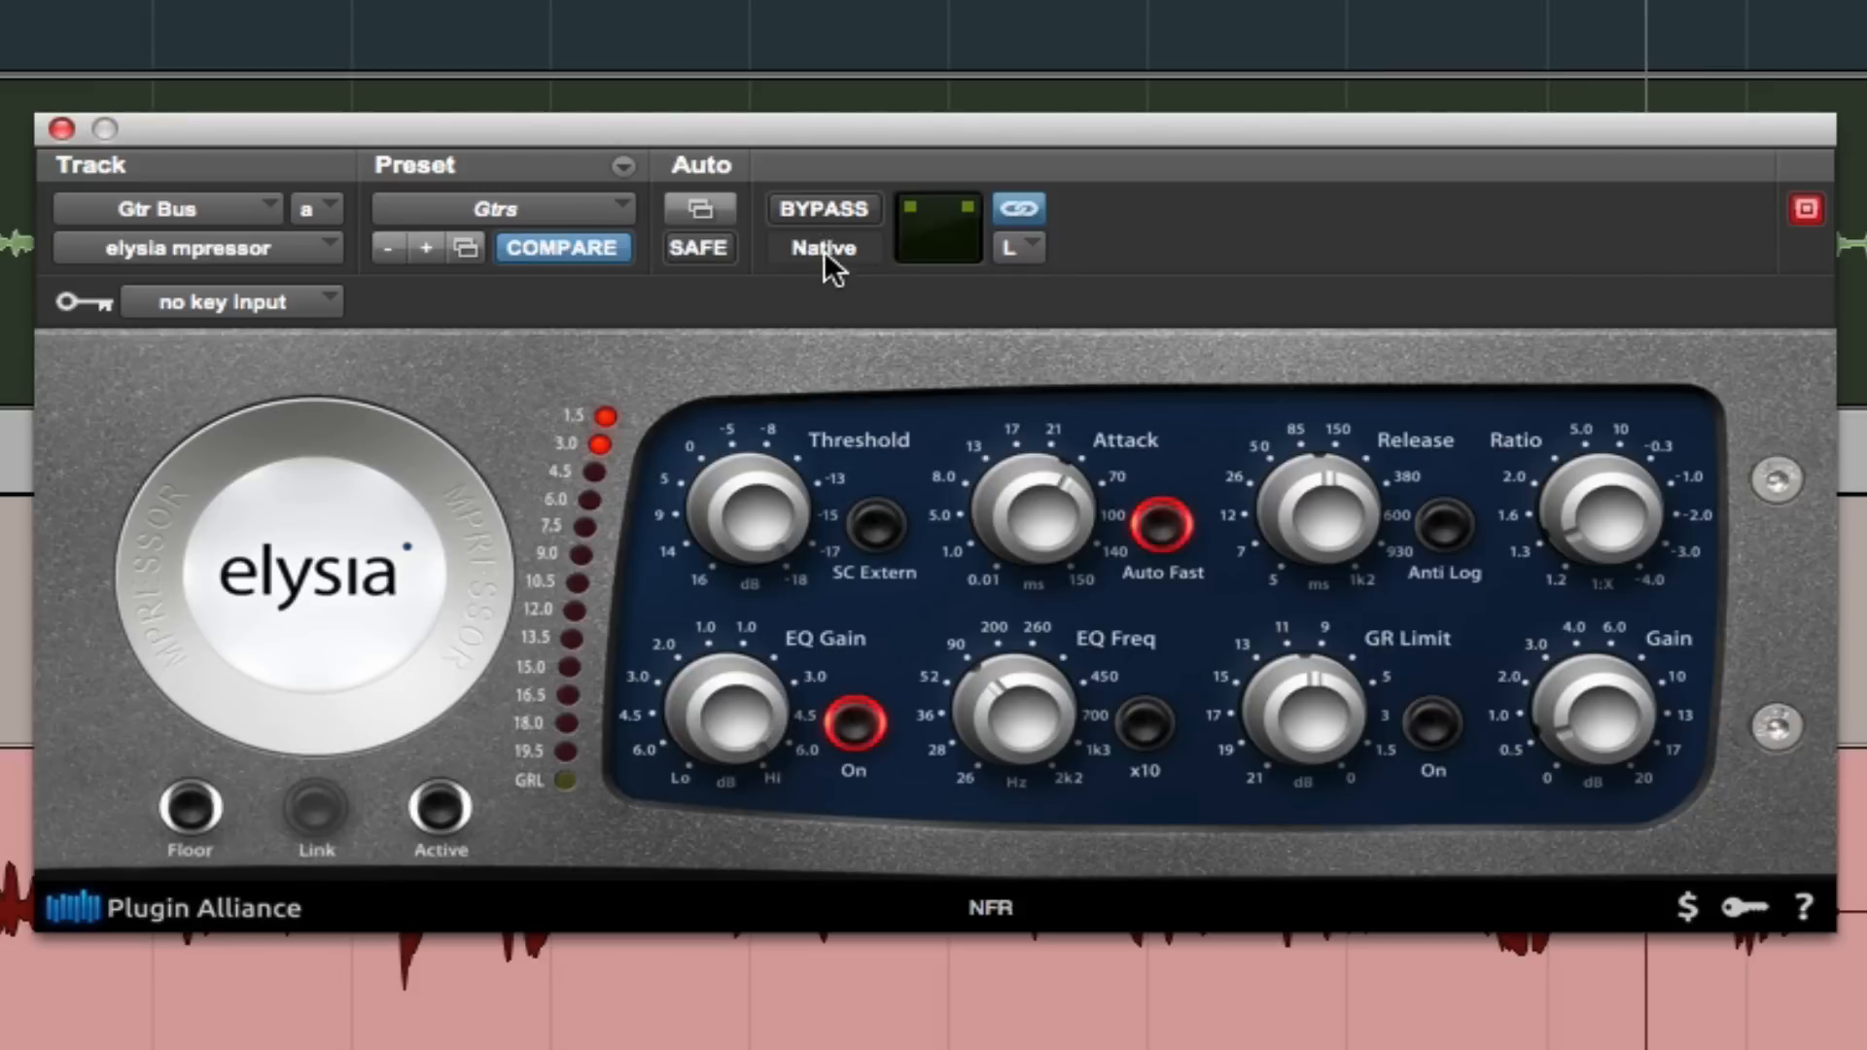
Bring up the Voc track's mpressor with the Kofi Voc 1 preset, currently bypassed.
click(822, 210)
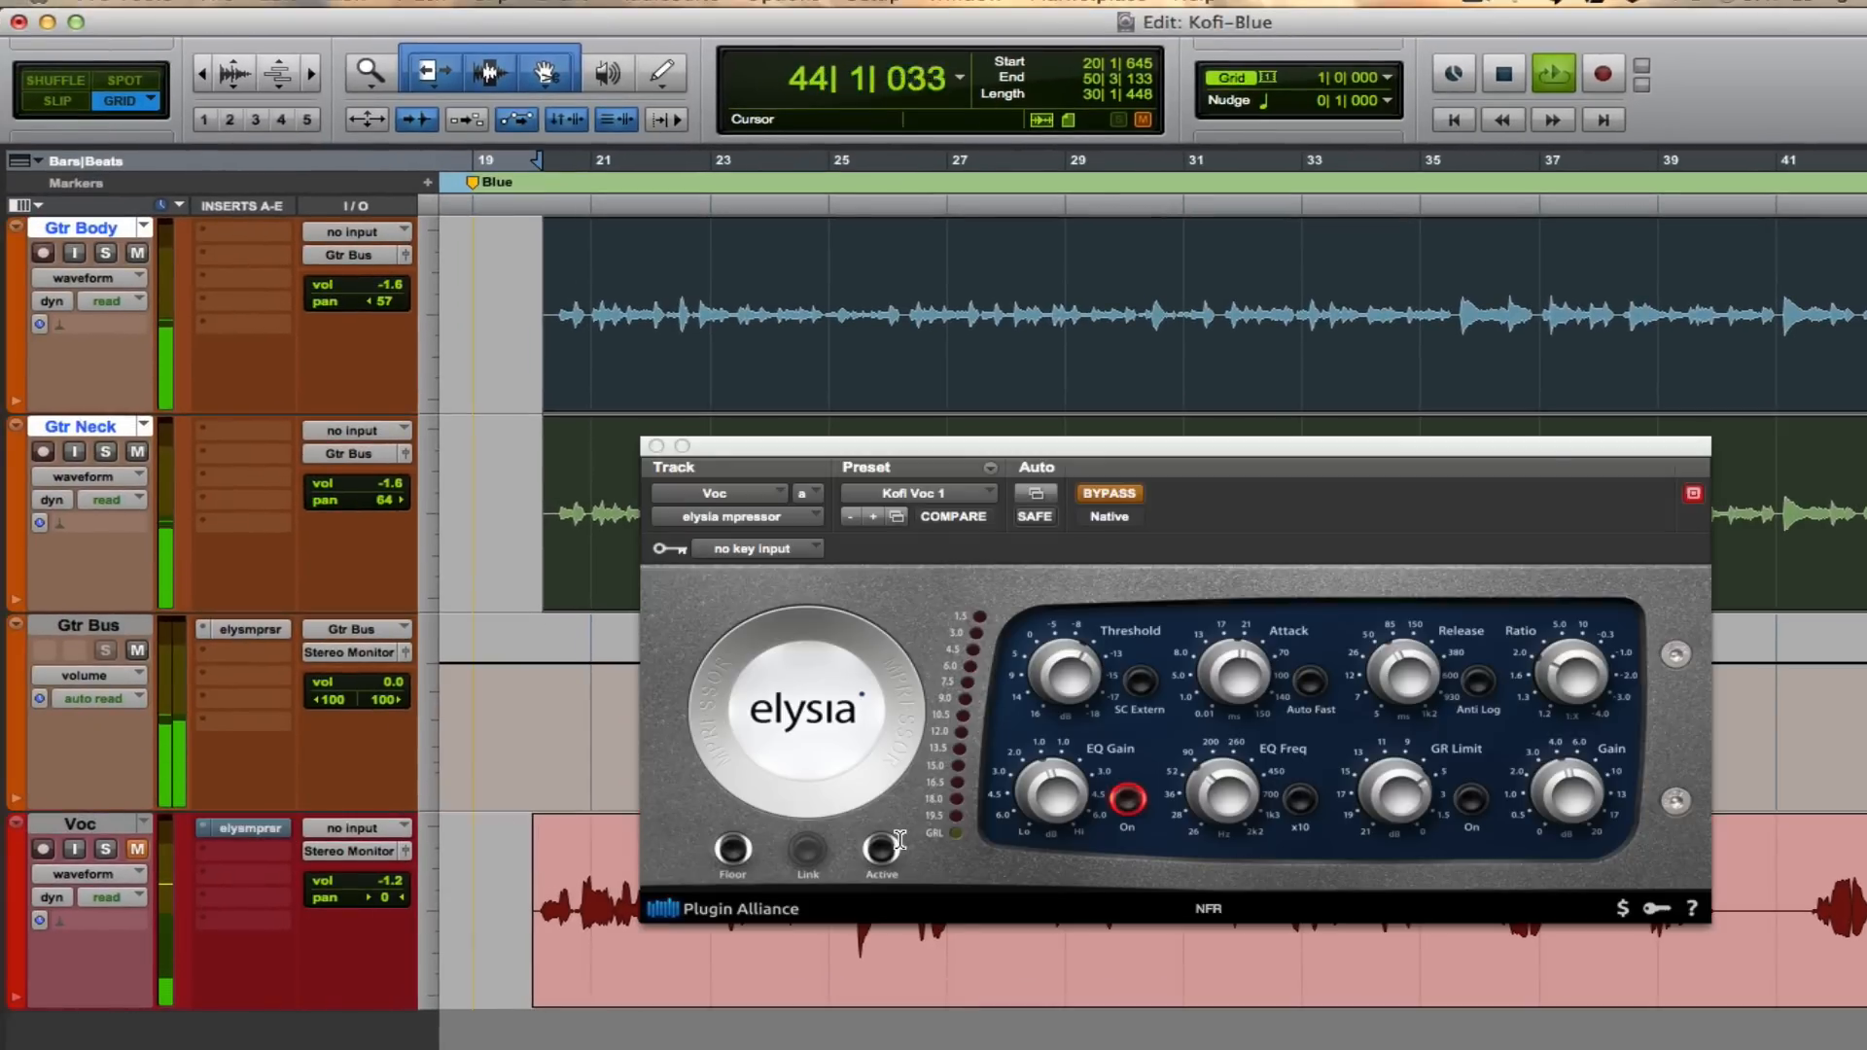
Toggle Bypass on the vocal mpressor so it ends up active on the vocal.
click(1108, 494)
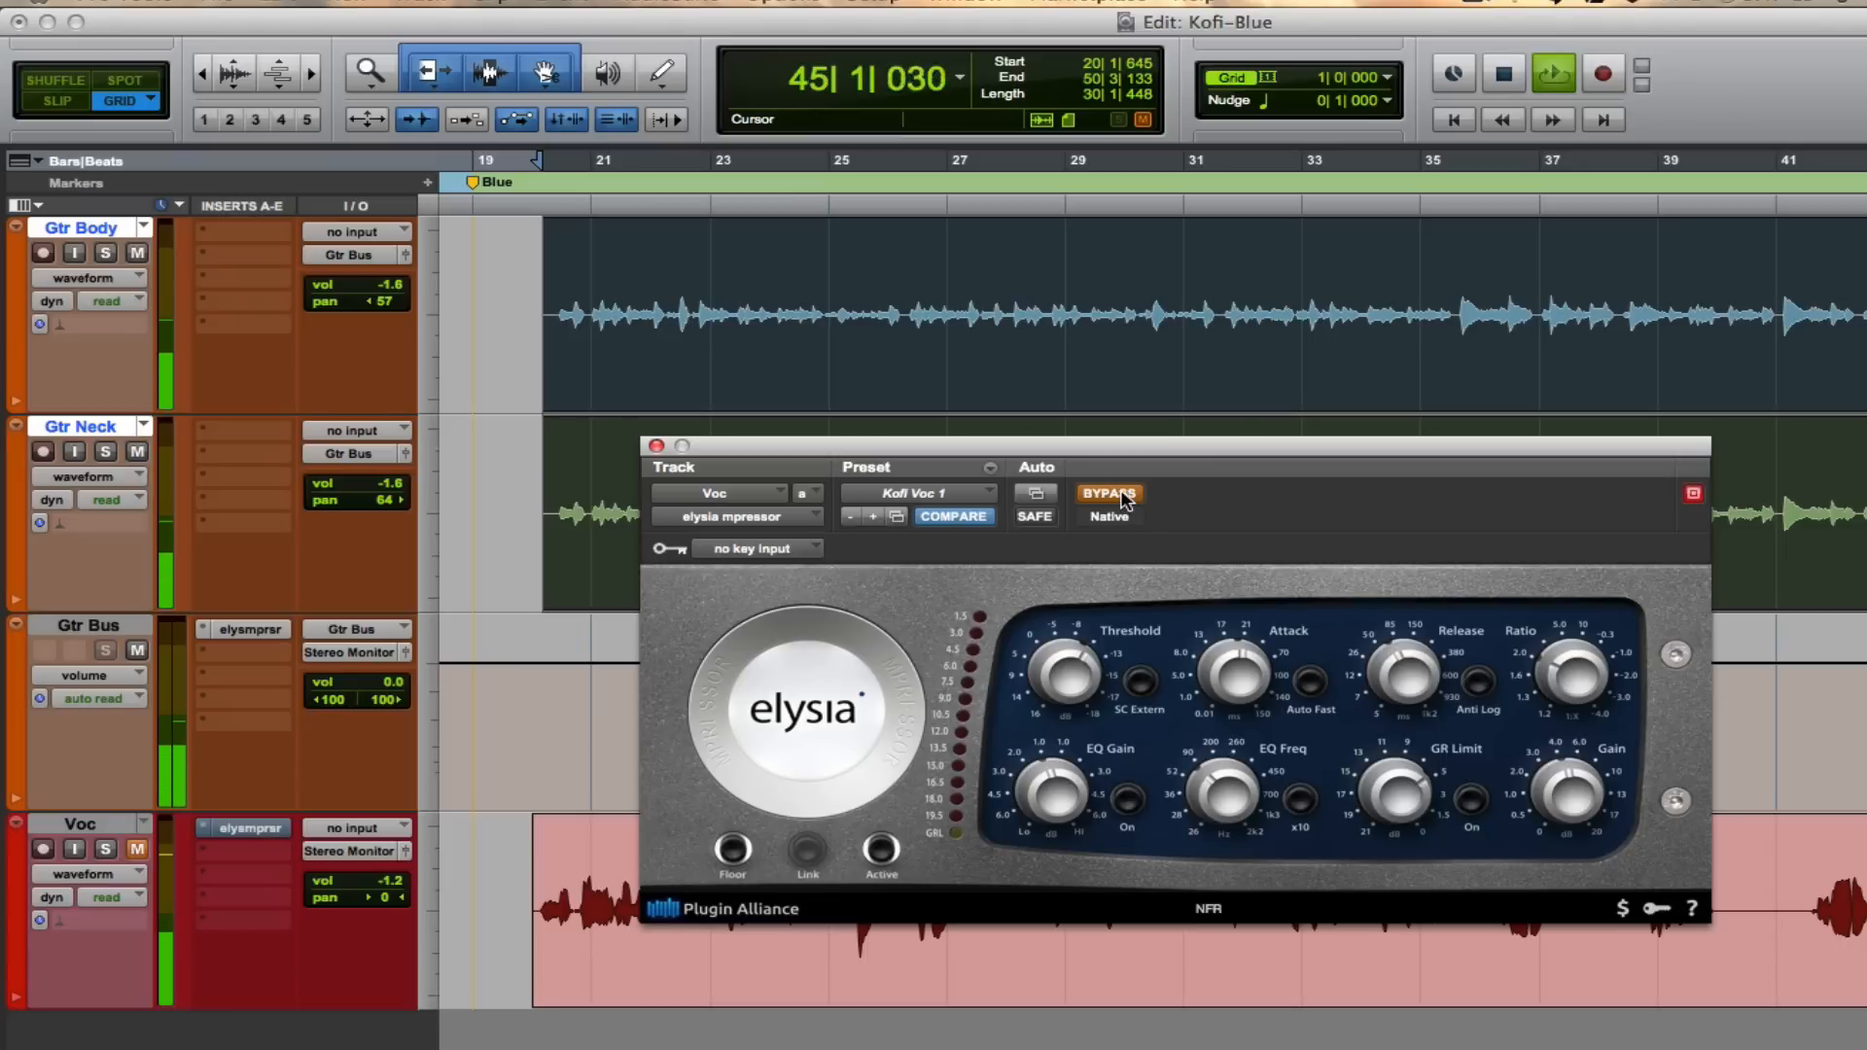
click(1108, 494)
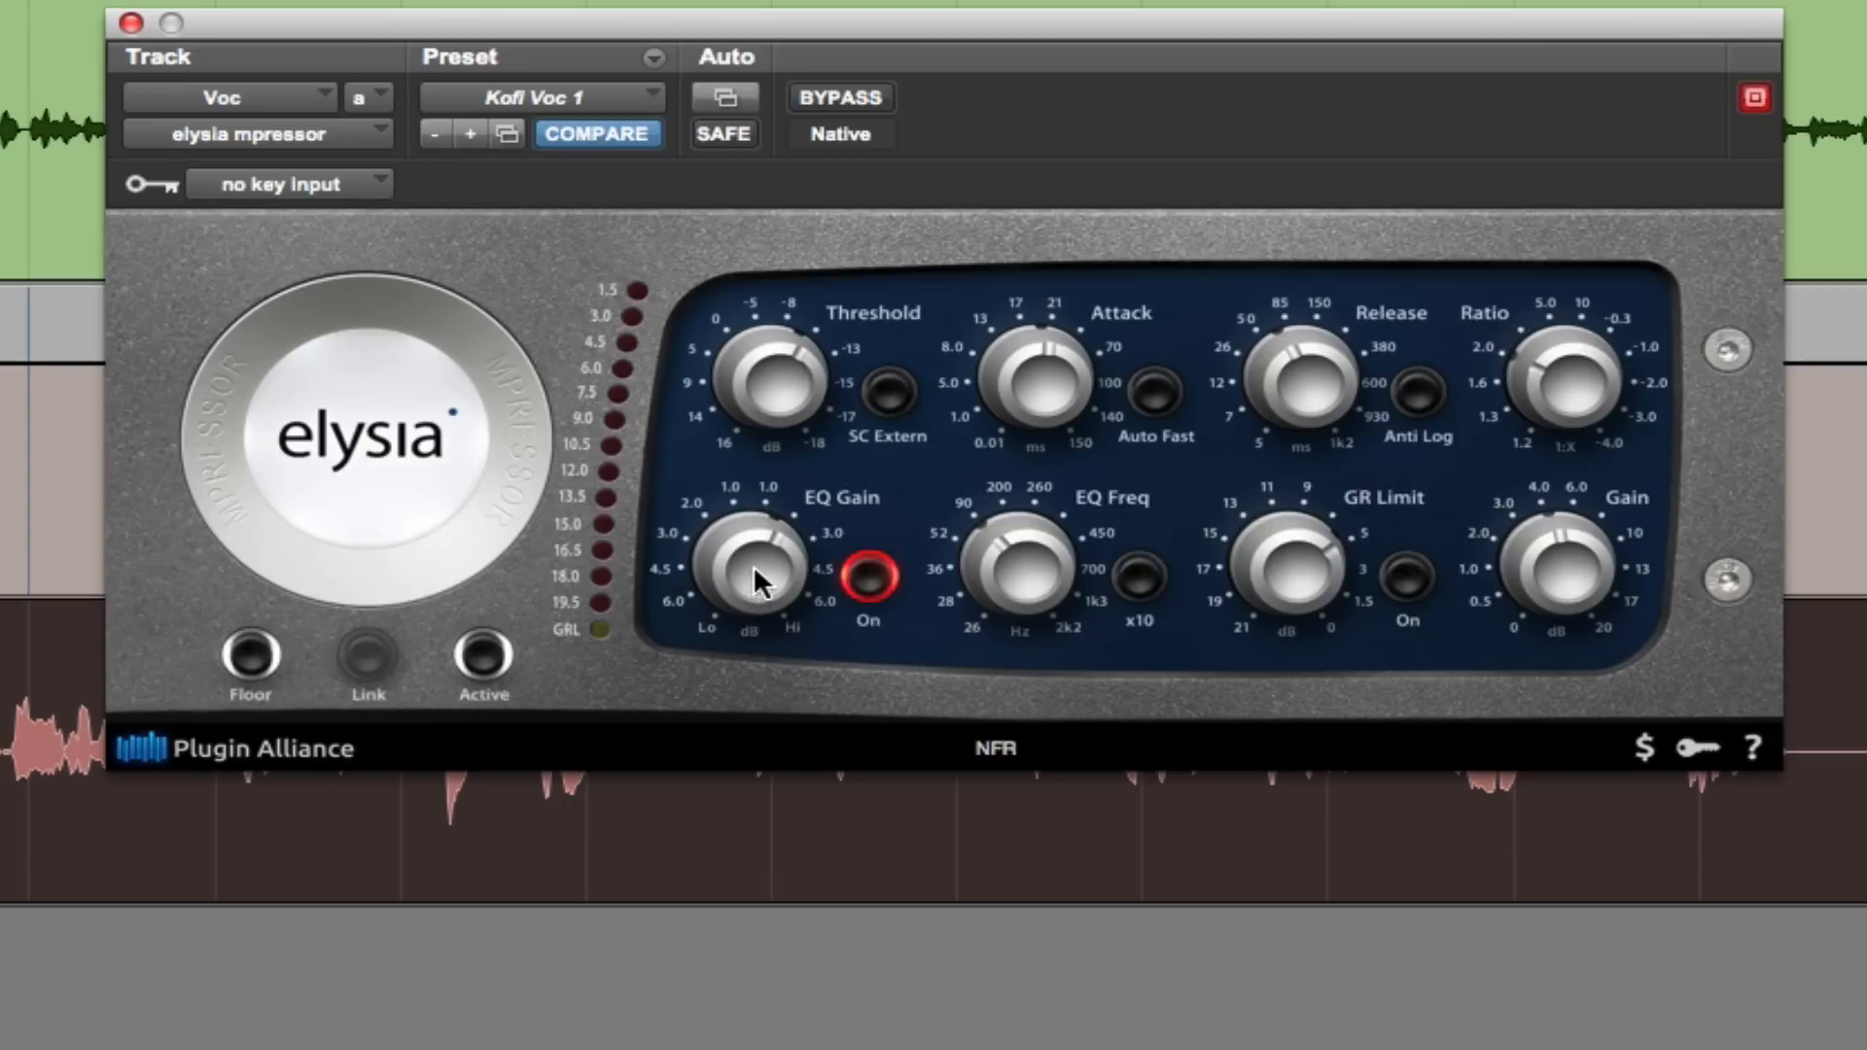
Set the vocal EQ gain to about 1.5 dB, A/B against bypass, and return to the Voc mpressor.
drag(752, 570, 753, 560)
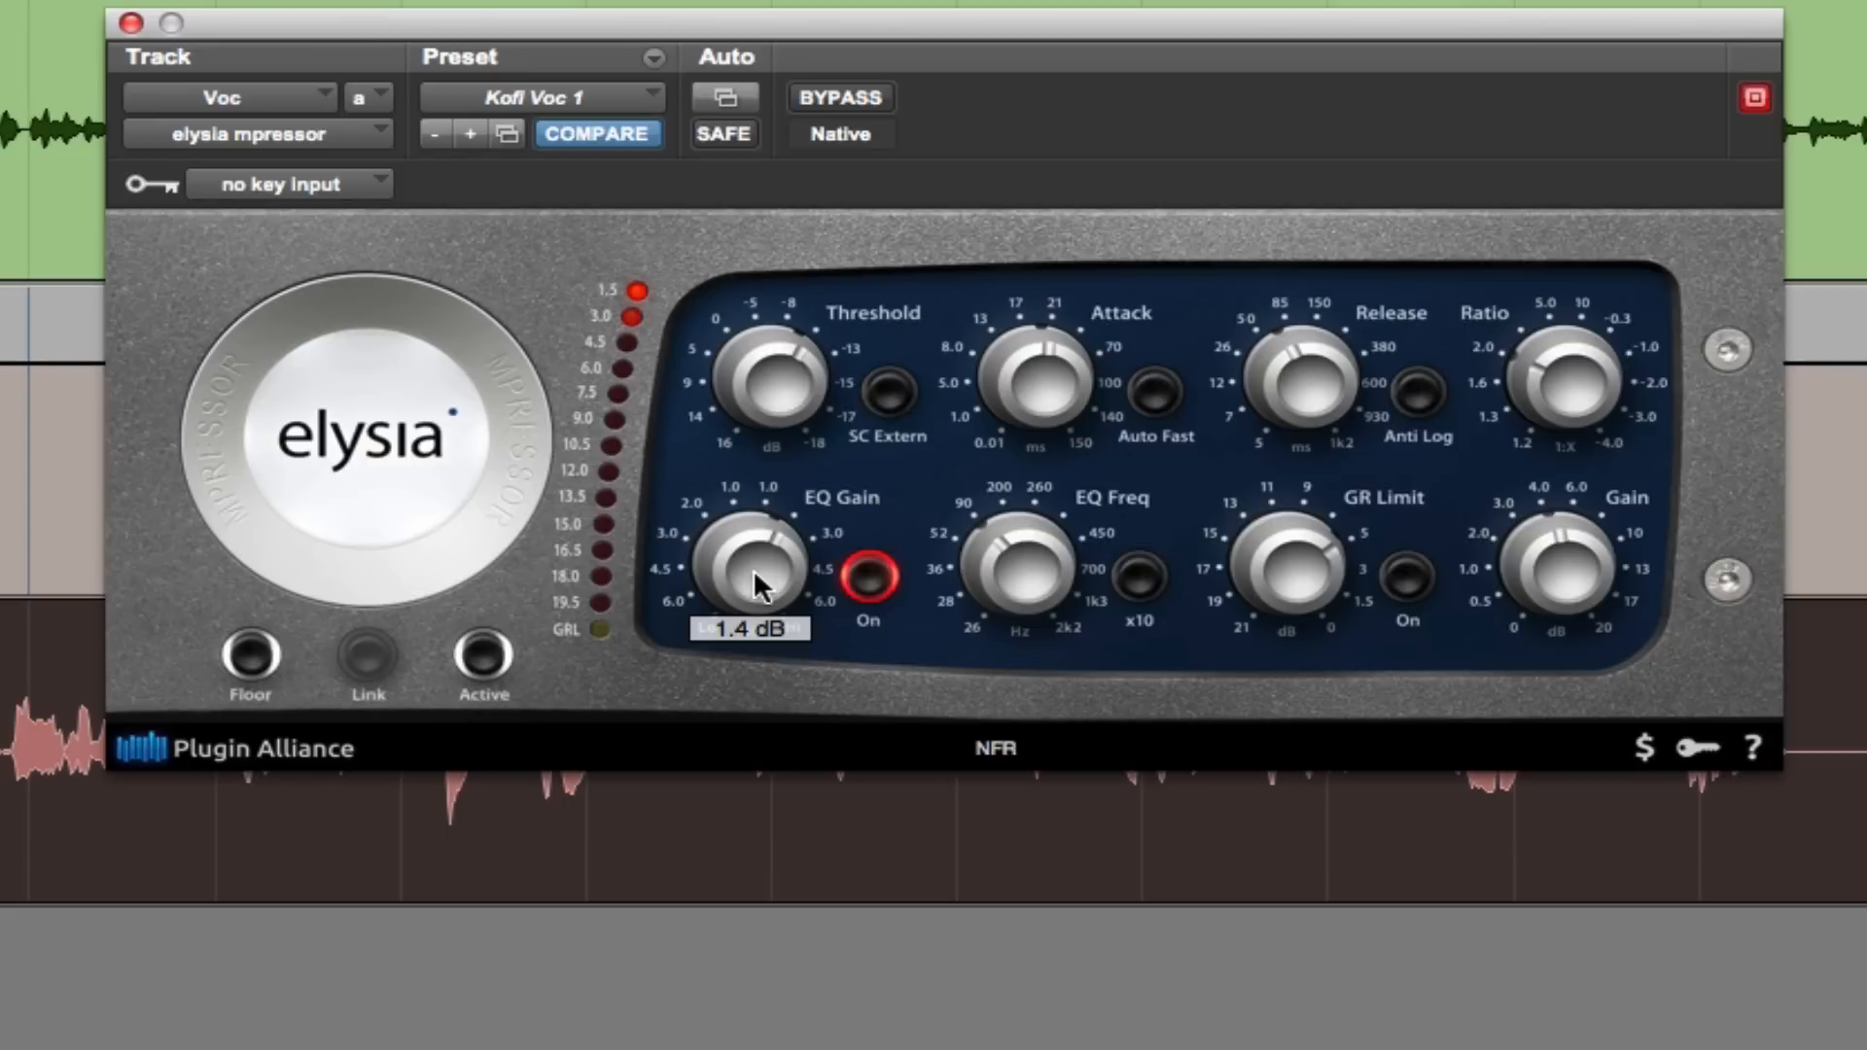
drag(754, 572, 755, 560)
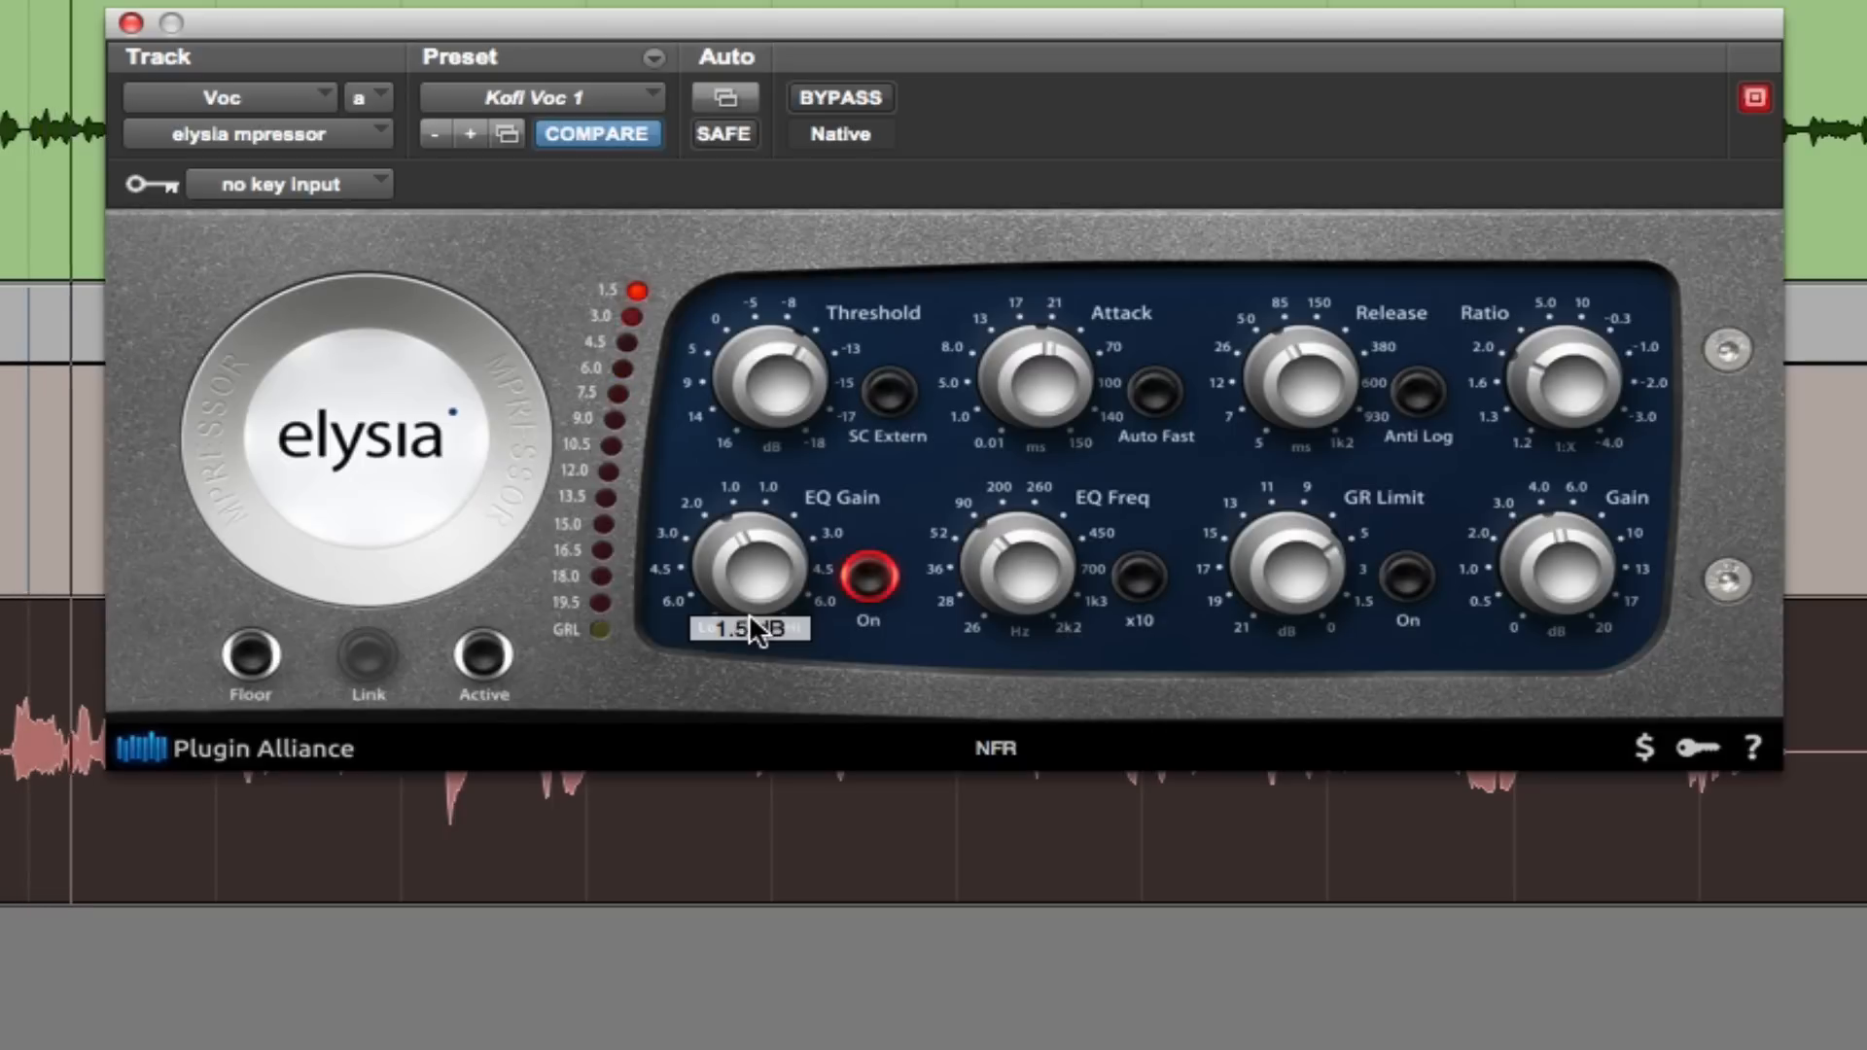
mouse_move(968, 719)
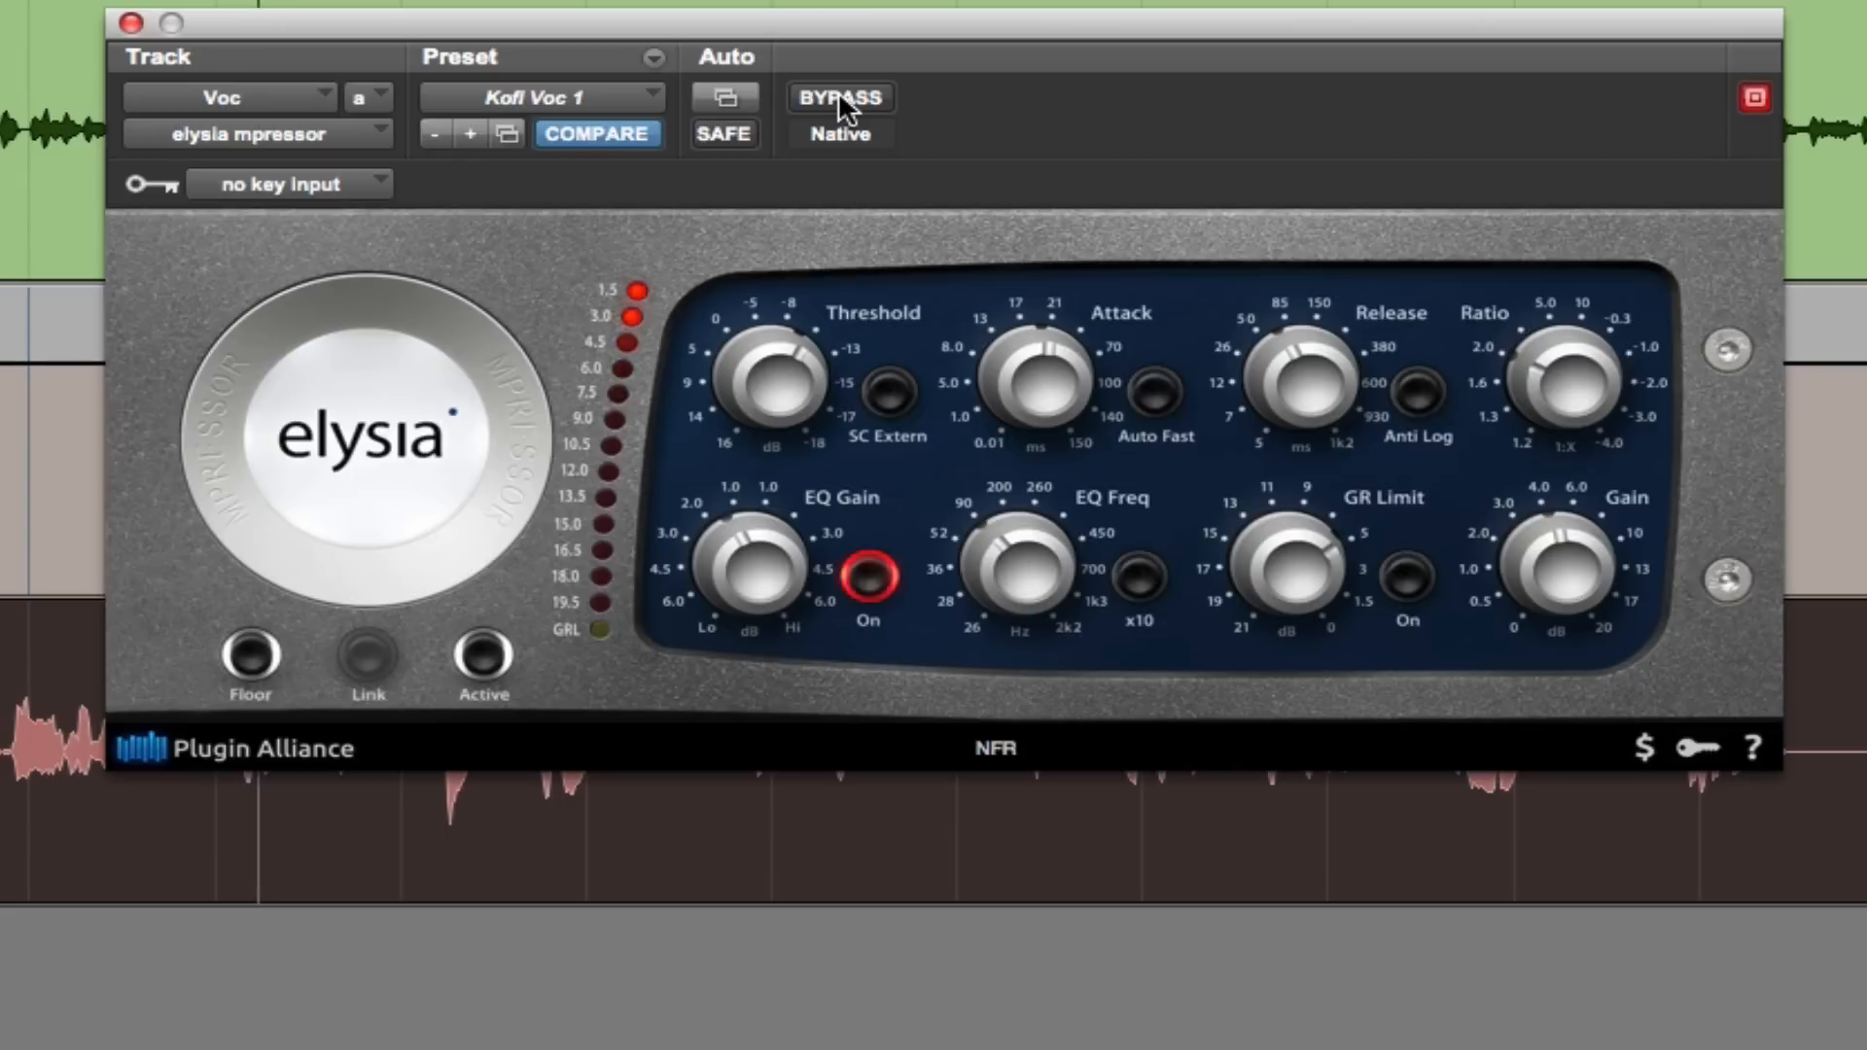
click(840, 97)
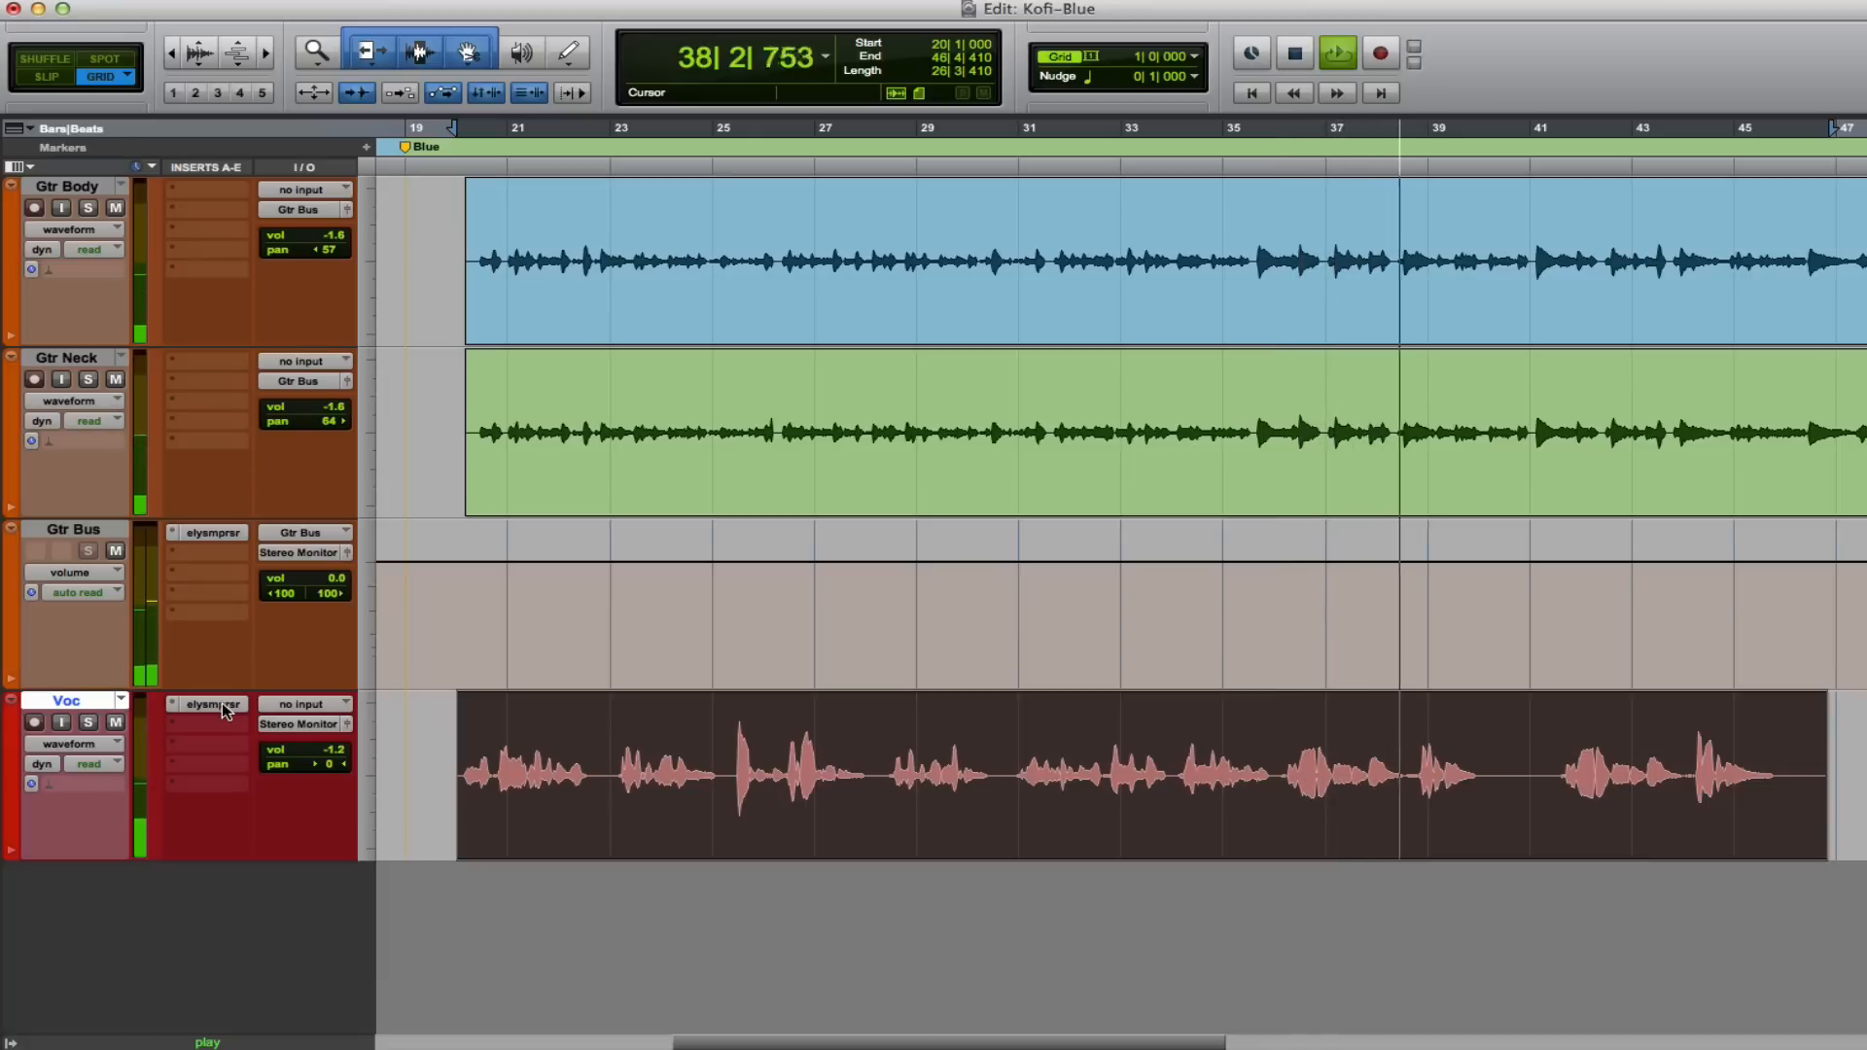
click(206, 704)
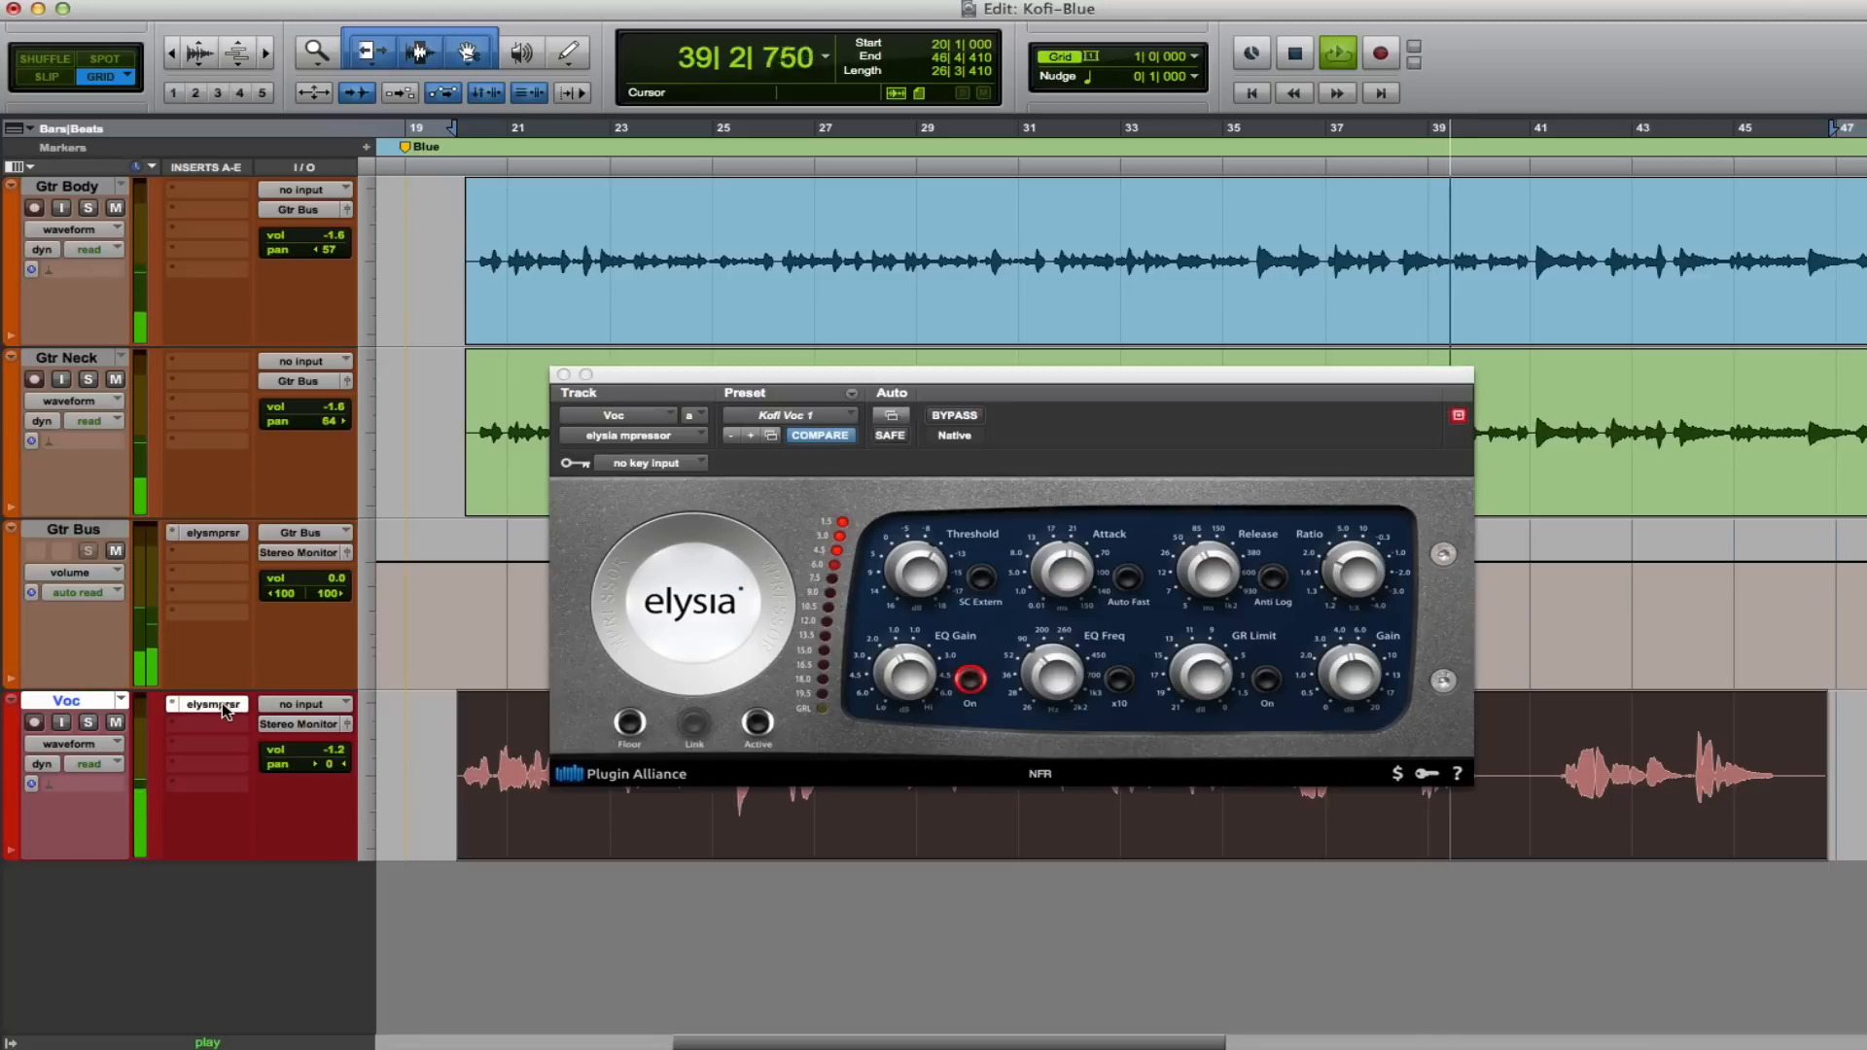